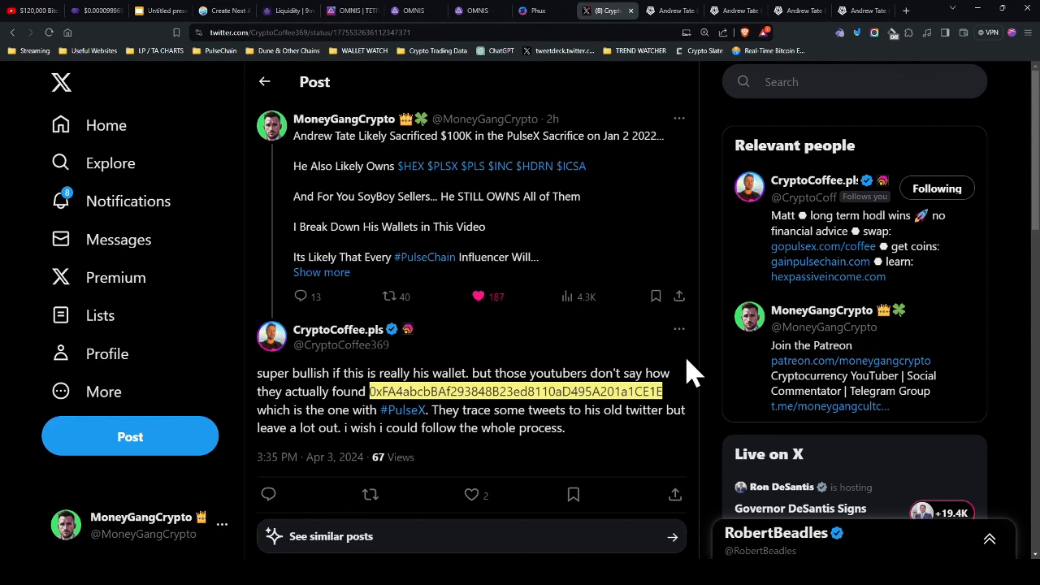
pyautogui.moveTo(641, 403)
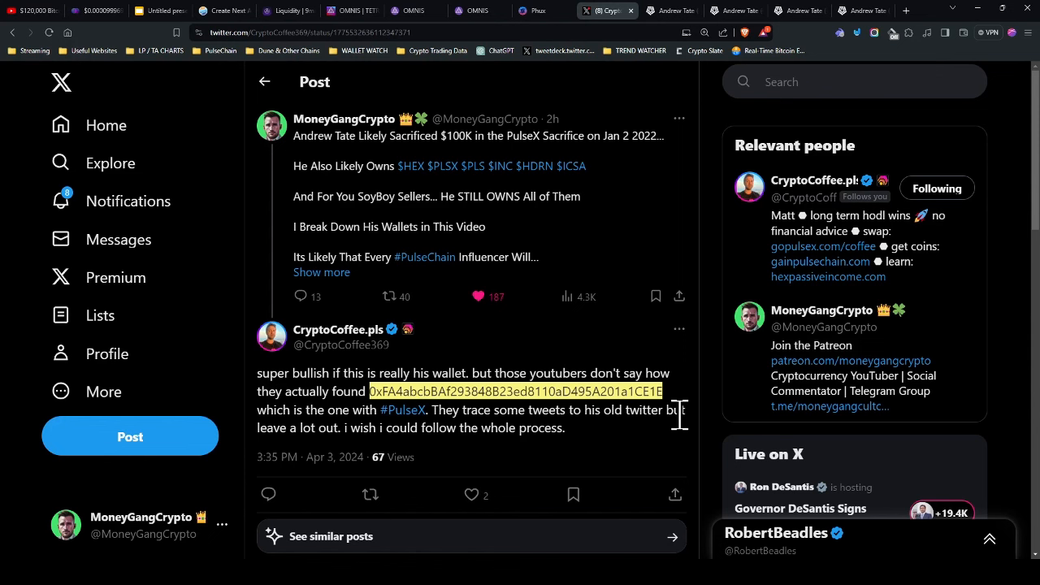
pyautogui.moveTo(505, 429)
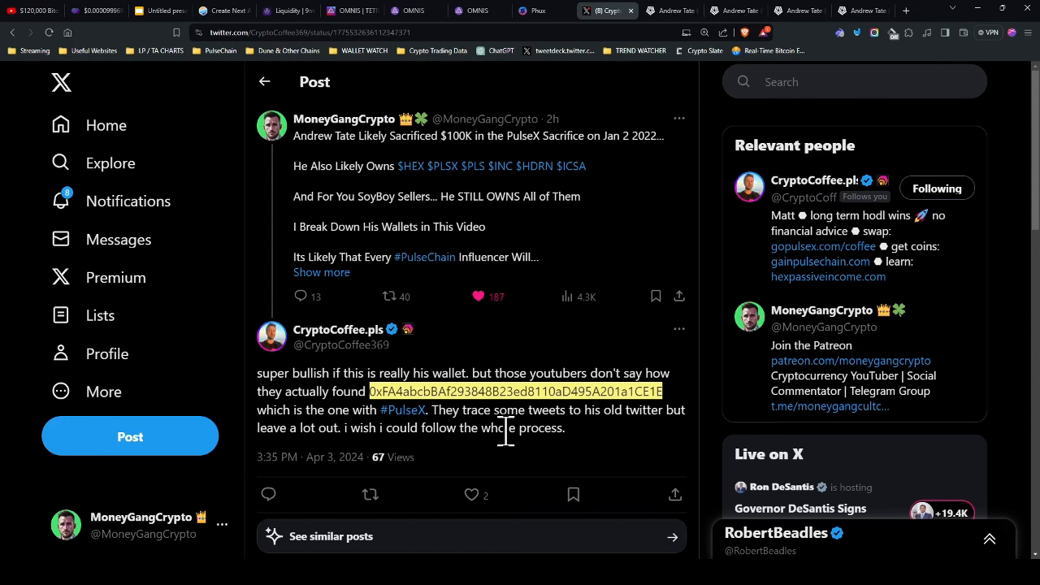
pyautogui.moveTo(528, 429)
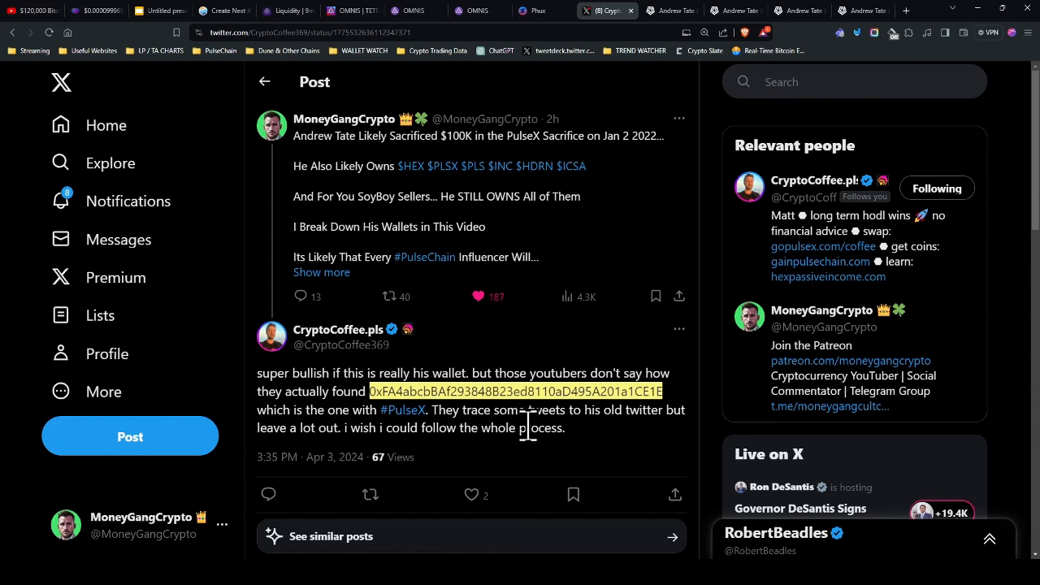
pyautogui.moveTo(463, 175)
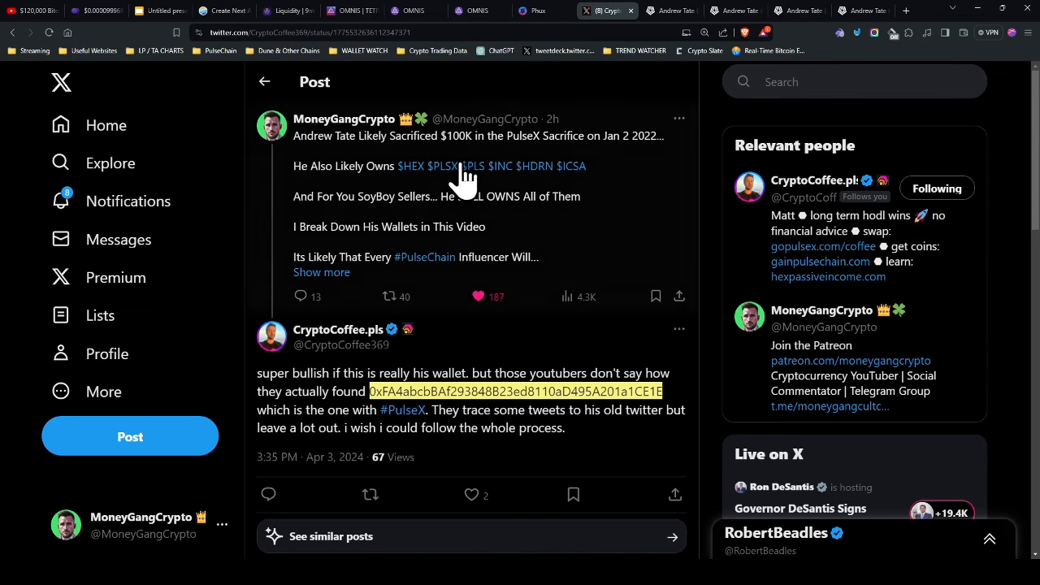
pyautogui.moveTo(650, 61)
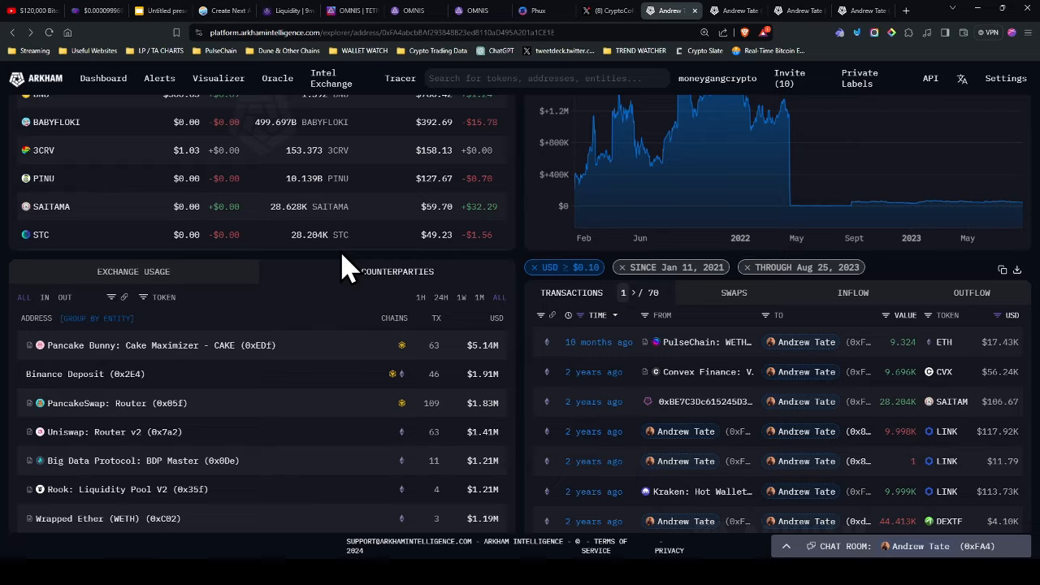
# - Scroll the CE1E wallet page ($39,224.72) down to its Top Counterparties panel
pyautogui.scroll(3)
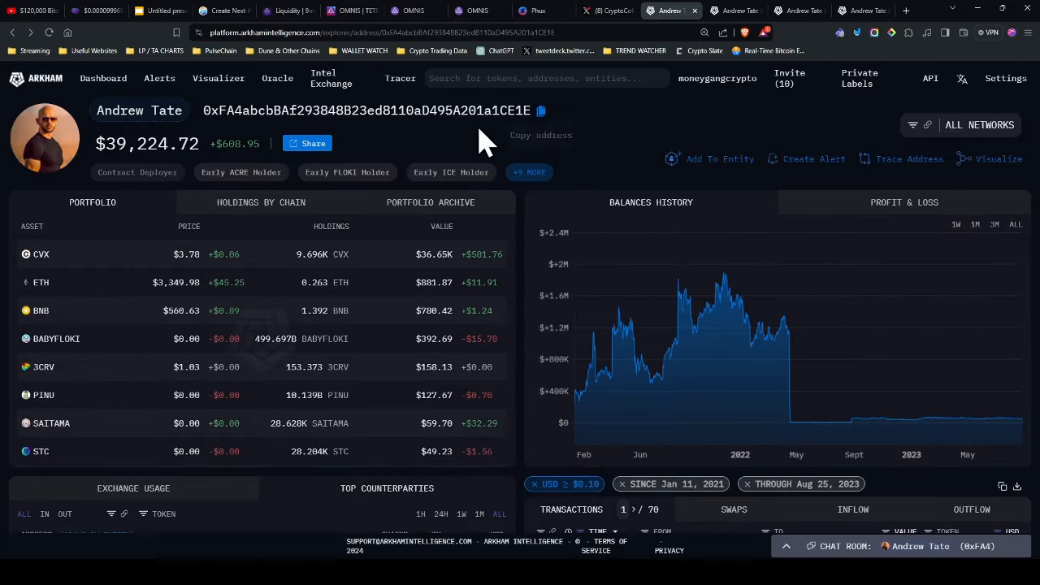
pyautogui.scroll(-3)
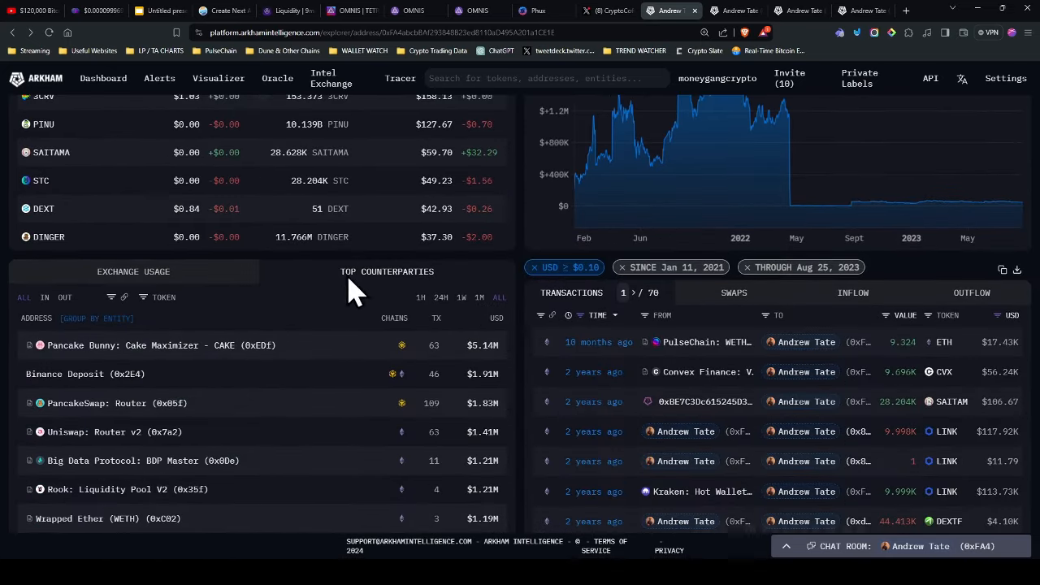
pyautogui.moveTo(29, 306)
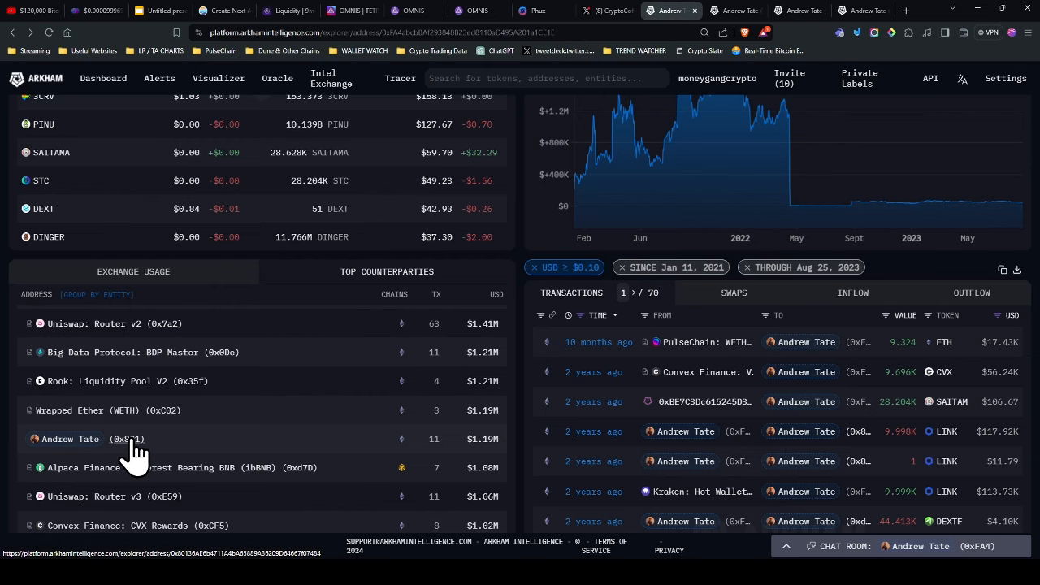
# - Follow the labelled counterparty ending 7484 ($283.25) and scroll to its counterparties to reach wallet 3602
pyautogui.click(68, 438)
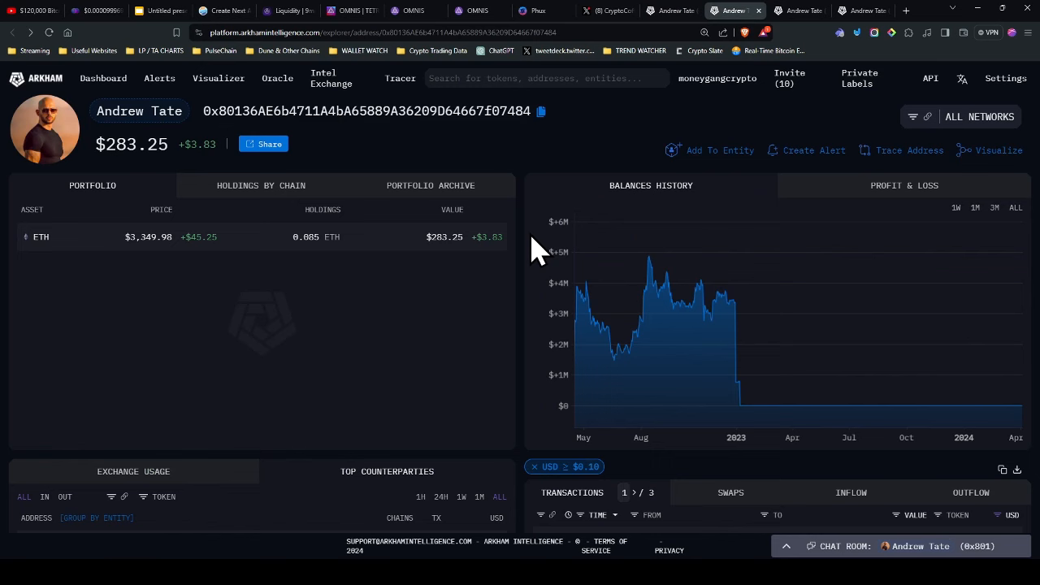
pyautogui.scroll(-3)
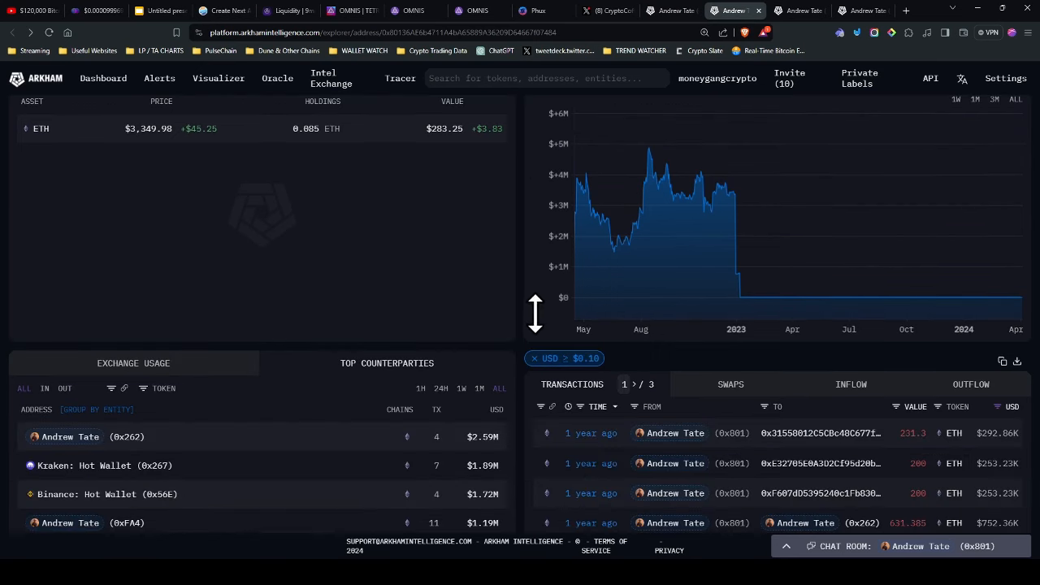
pyautogui.scroll(-3)
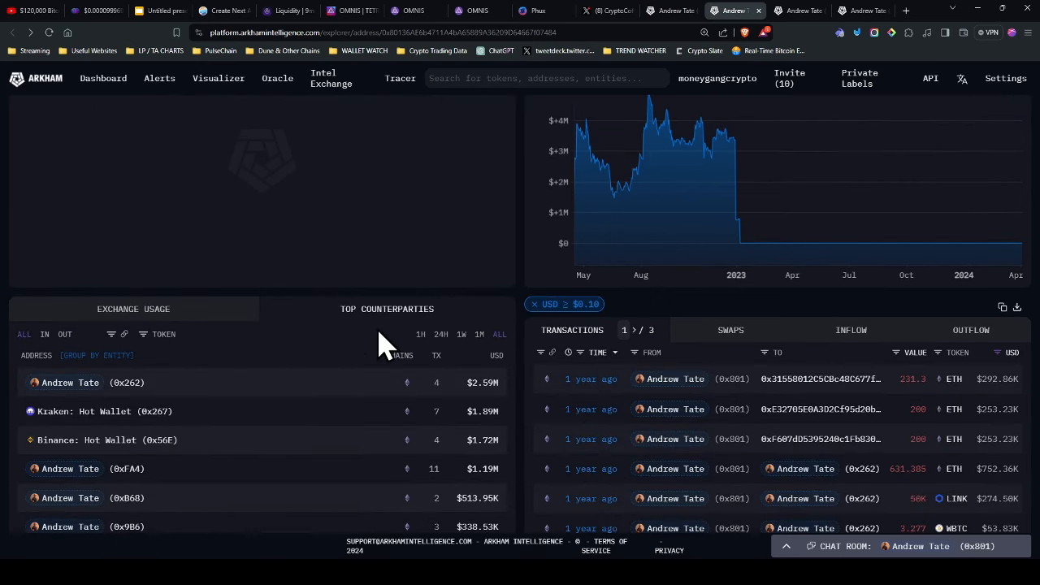
pyautogui.moveTo(328, 357)
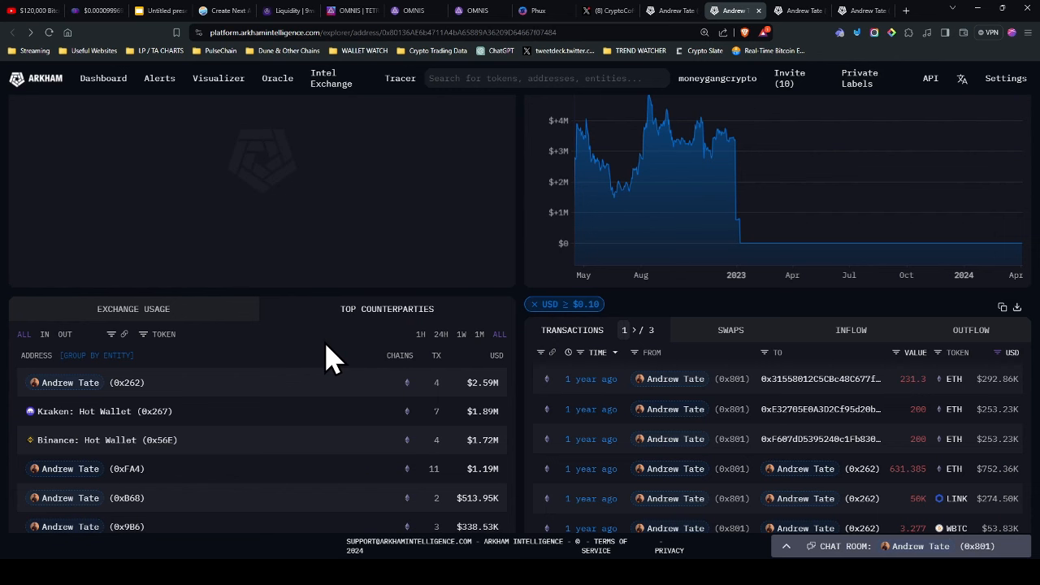
pyautogui.scroll(-3)
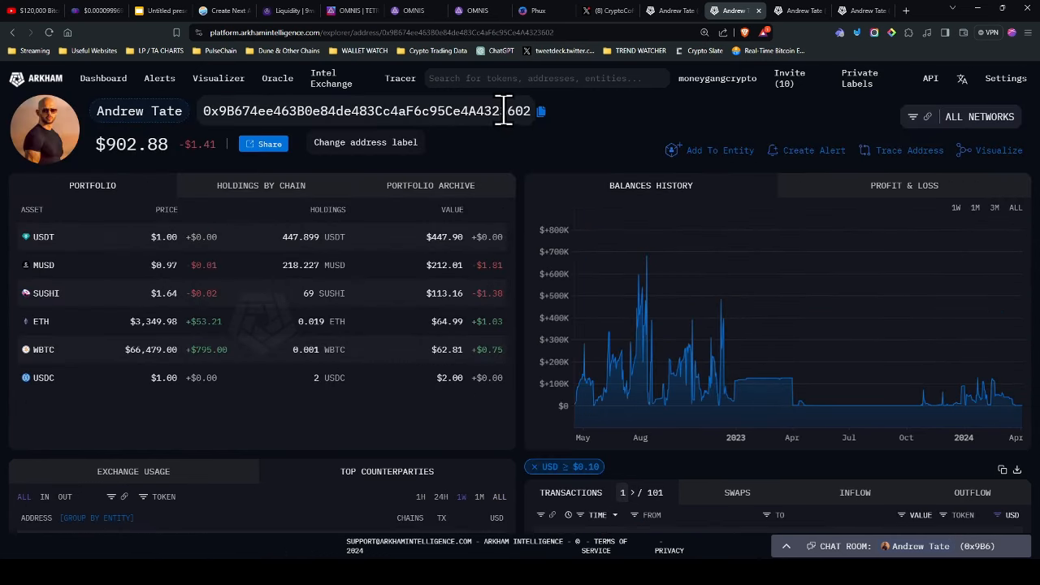
# - Highlight the 3602 address ending and scroll down to its Top Counterparties panel
pyautogui.doubleClick(520, 111)
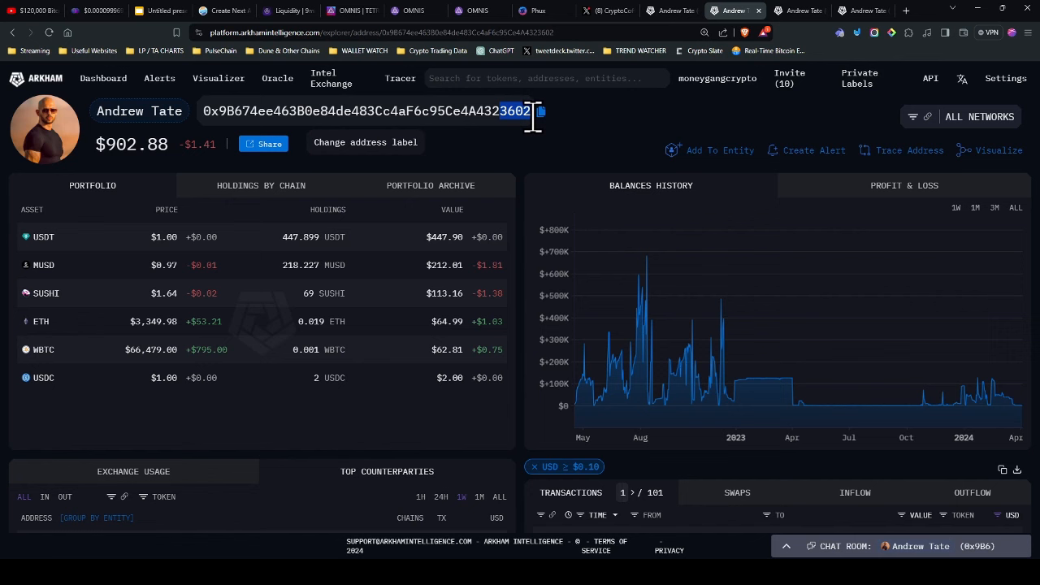
pyautogui.moveTo(561, 154)
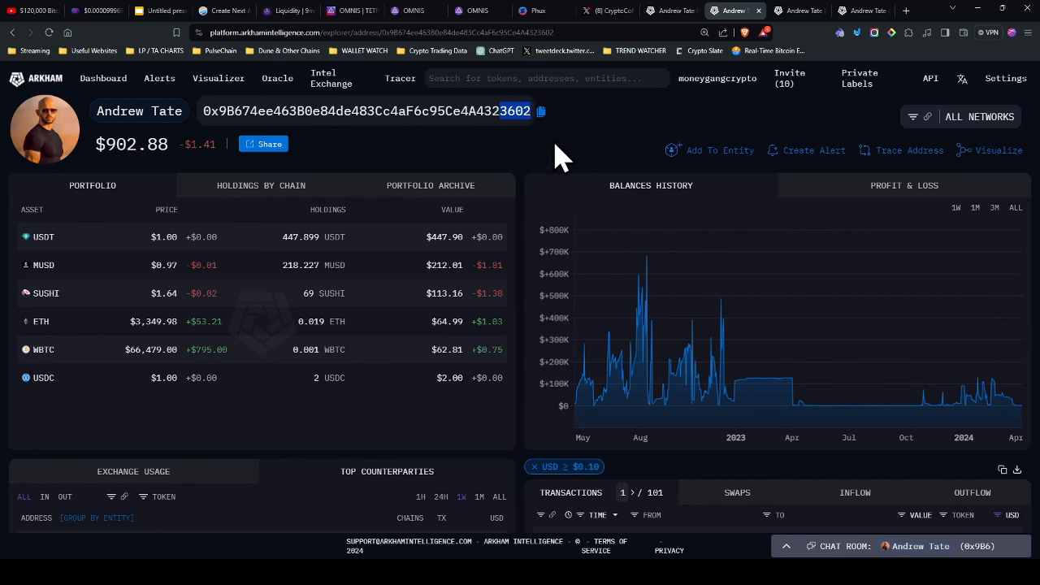
pyautogui.moveTo(535, 154)
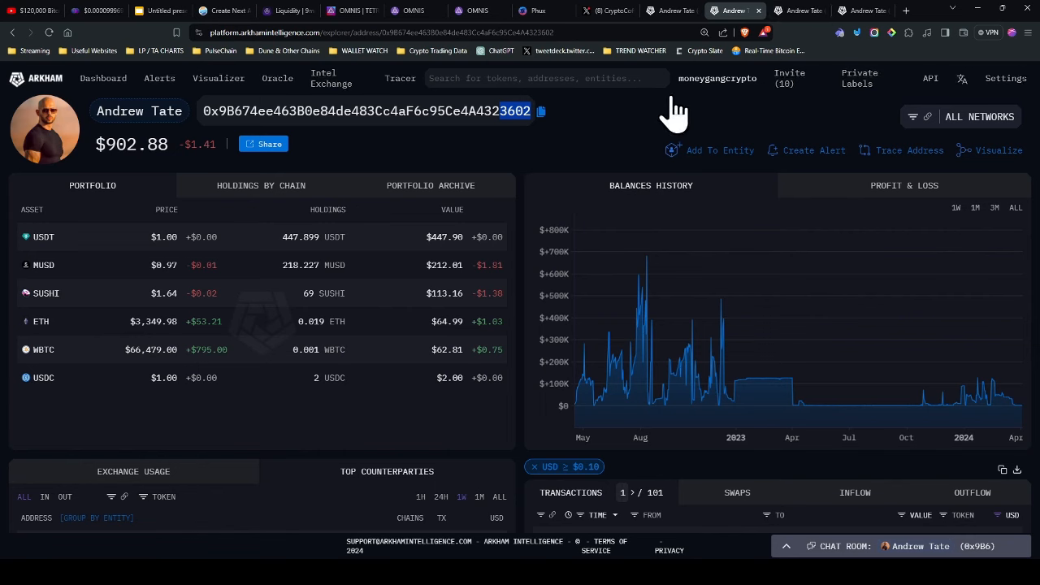
pyautogui.scroll(-3)
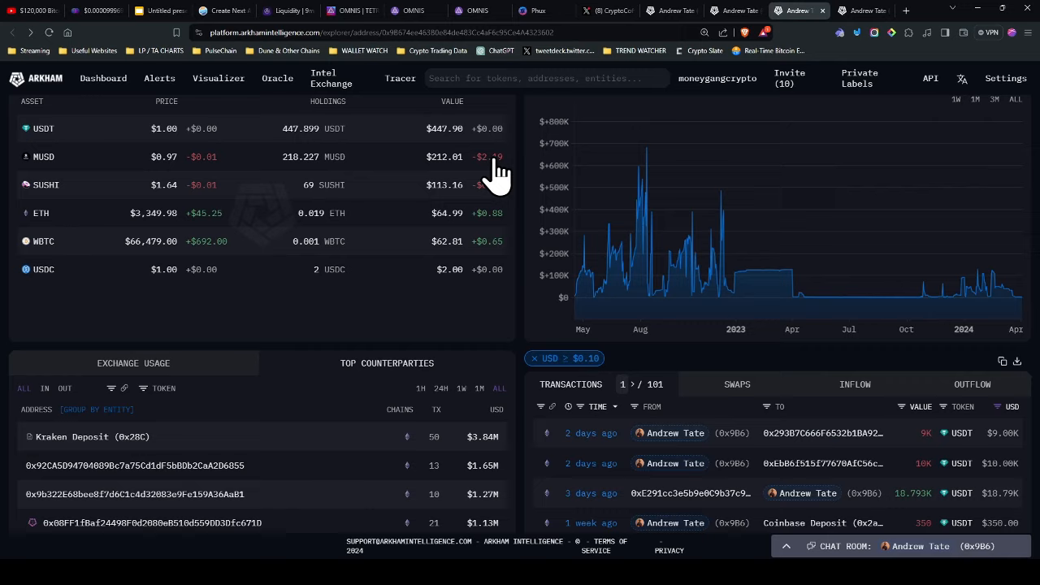
pyautogui.scroll(-3)
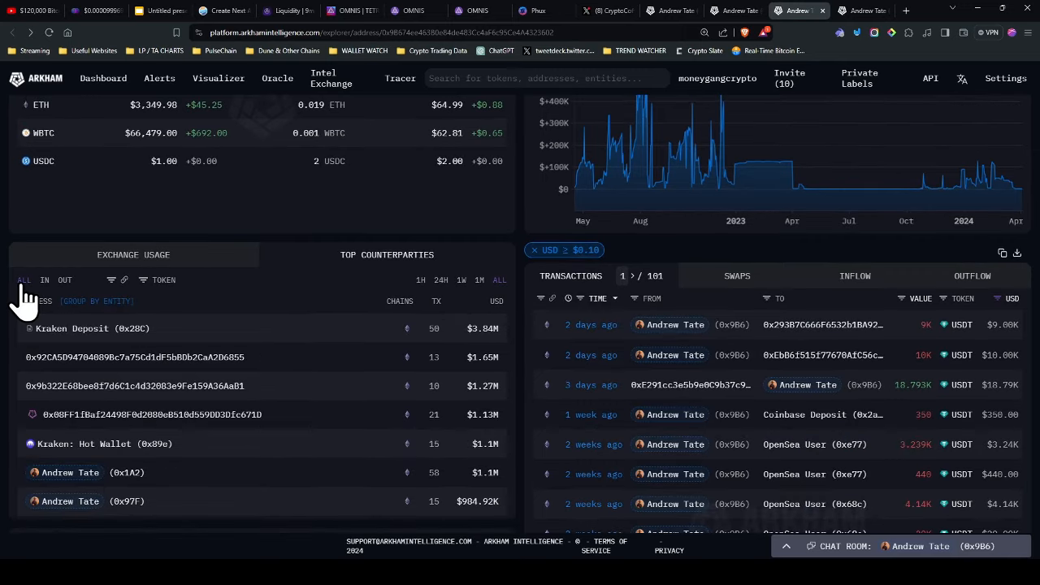
pyautogui.moveTo(463, 349)
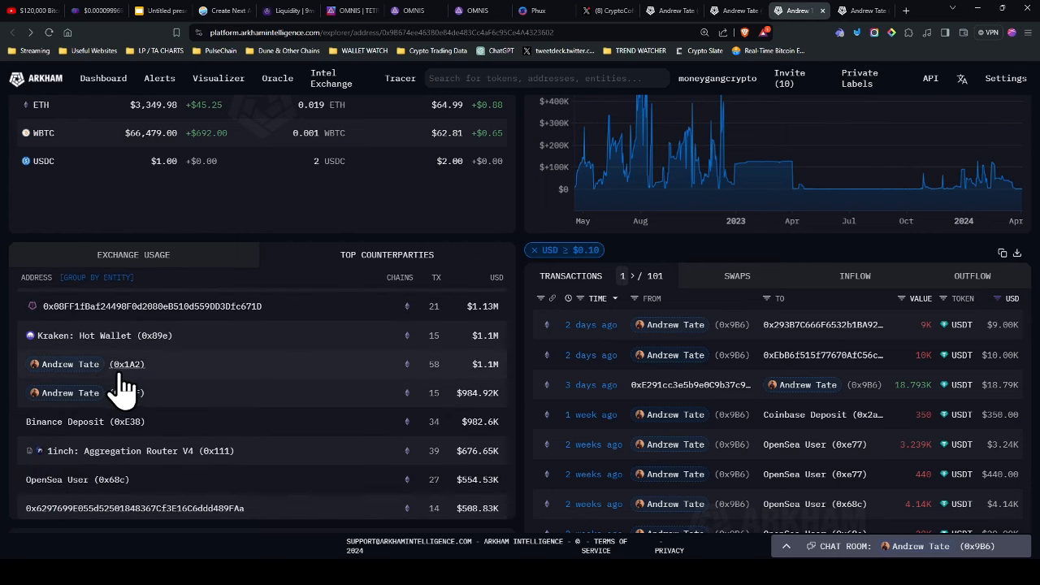
pyautogui.moveTo(149, 479)
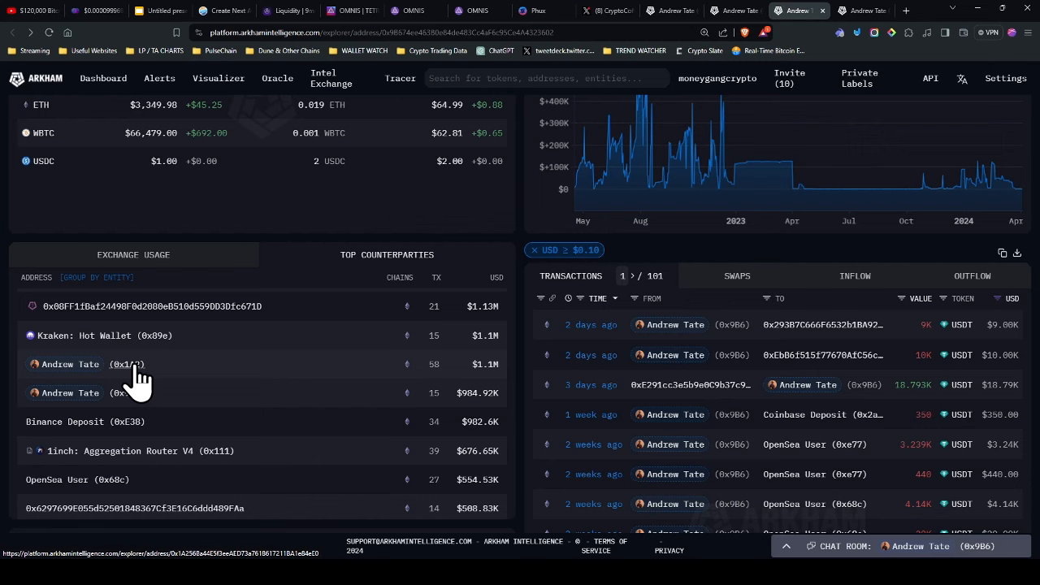
# - Follow the labelled counterparty ending 84eE0 and return to its page showing $40,838.42
pyautogui.click(98, 364)
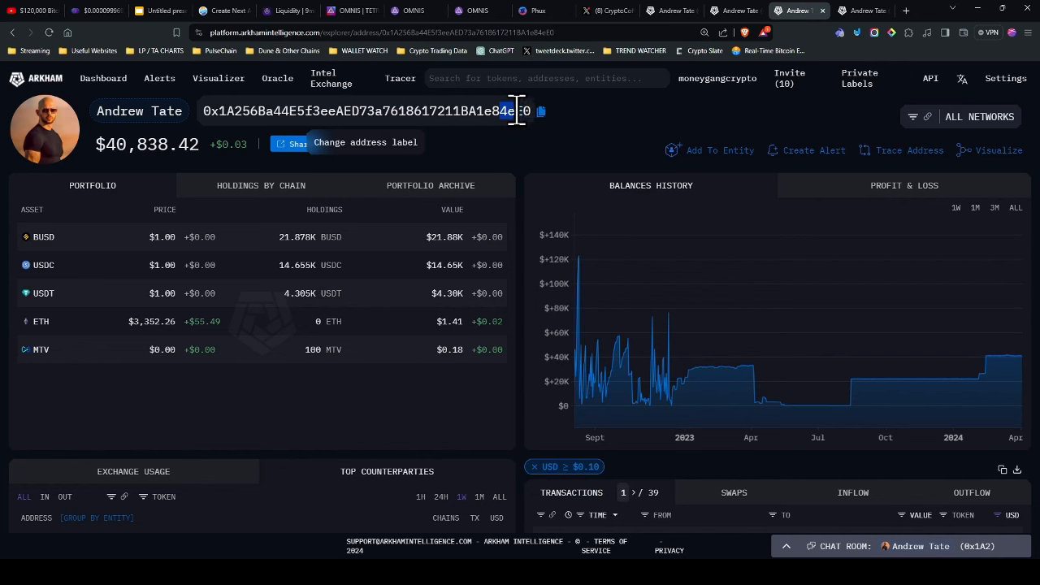
pyautogui.moveTo(520, 159)
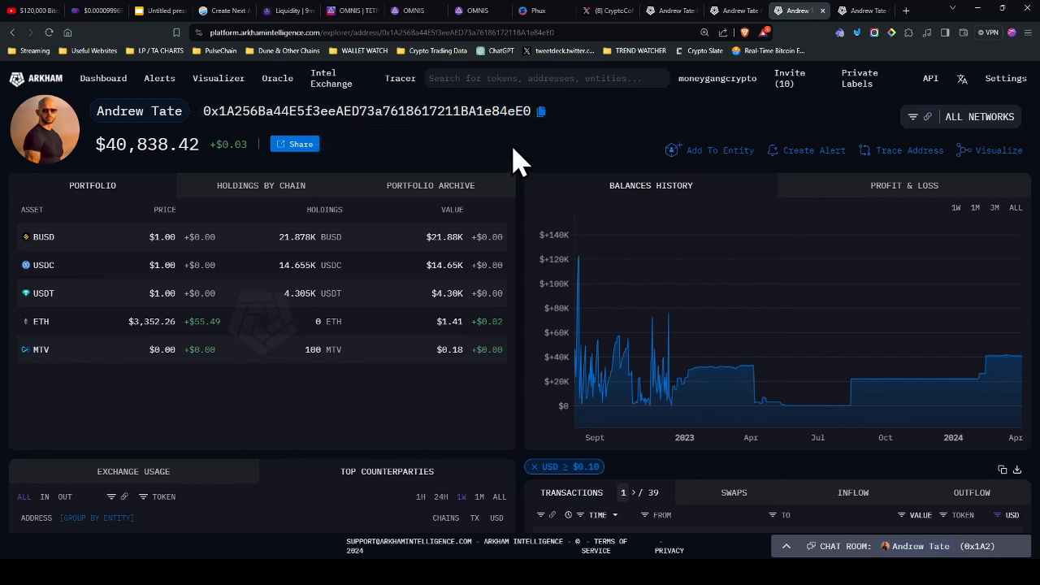
pyautogui.moveTo(566, 179)
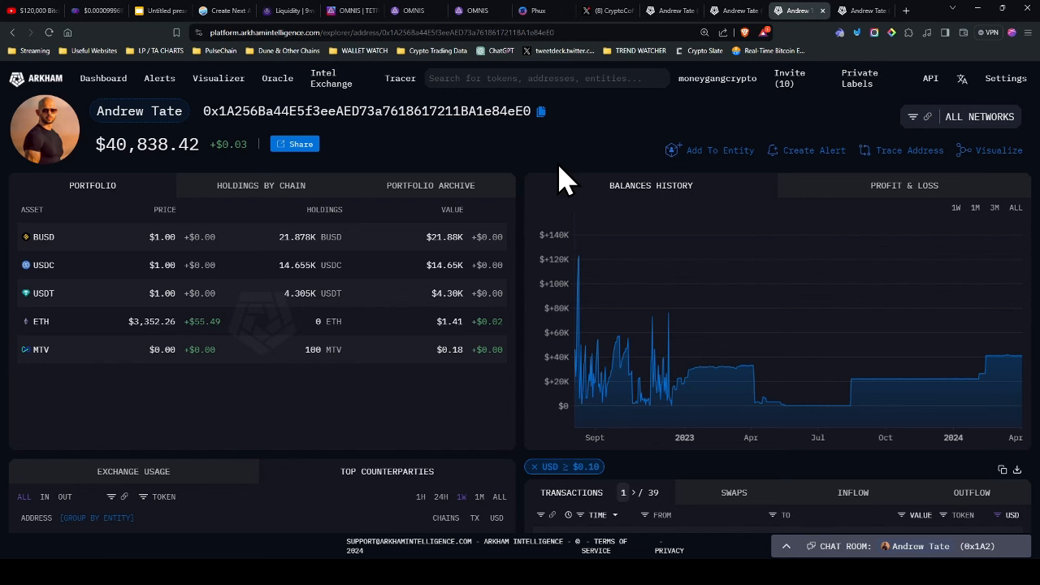
pyautogui.moveTo(593, 16)
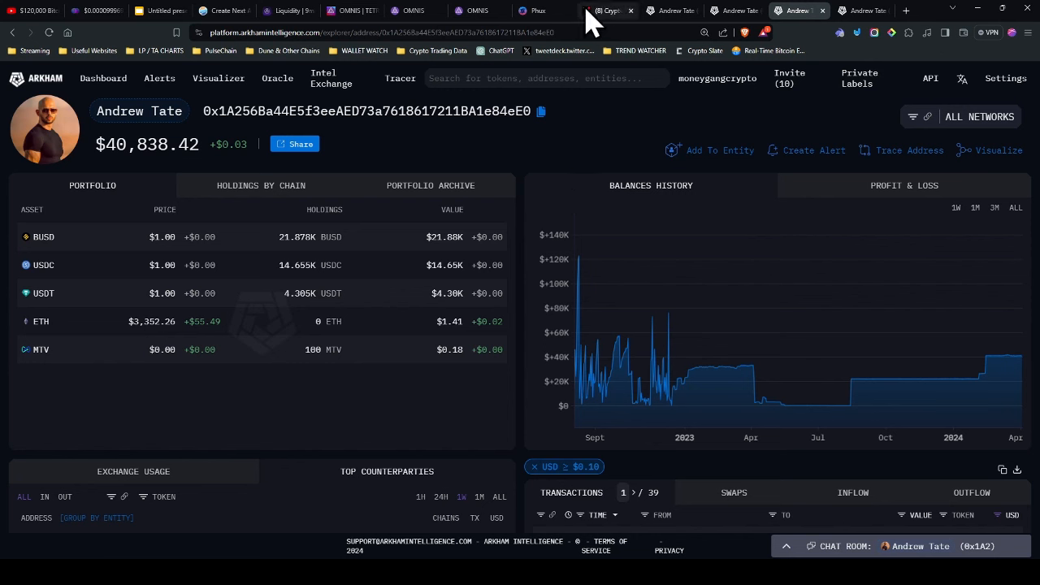
pyautogui.moveTo(675, 9)
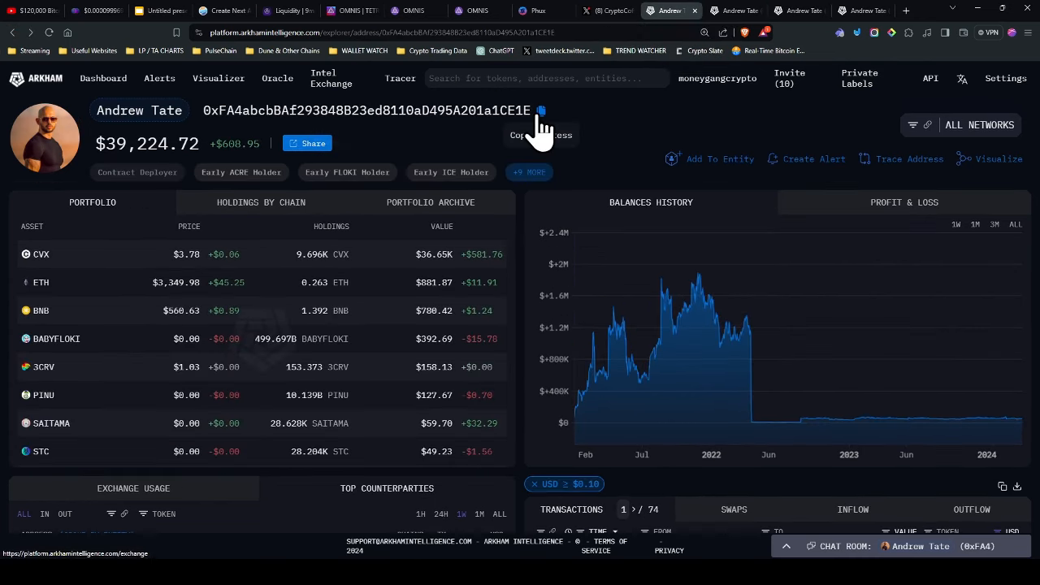
pyautogui.click(796, 10)
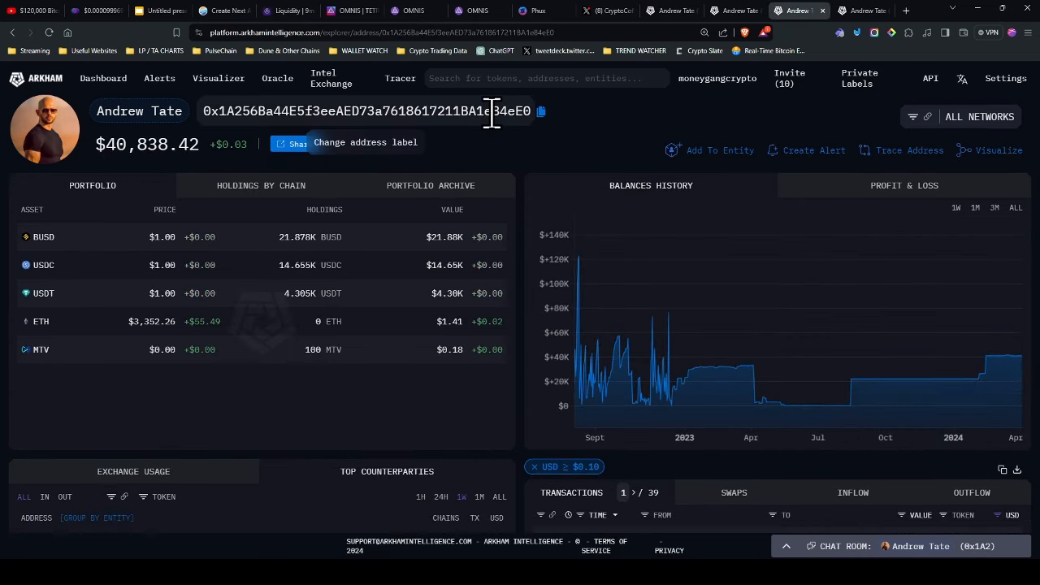